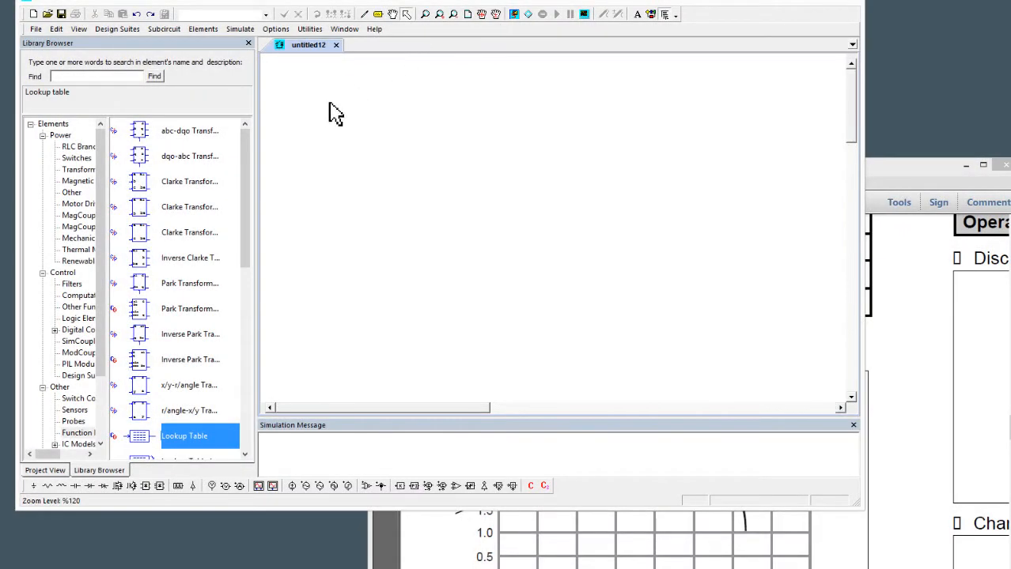
{"action": "mouse_move", "coordinate": [355, 188]}
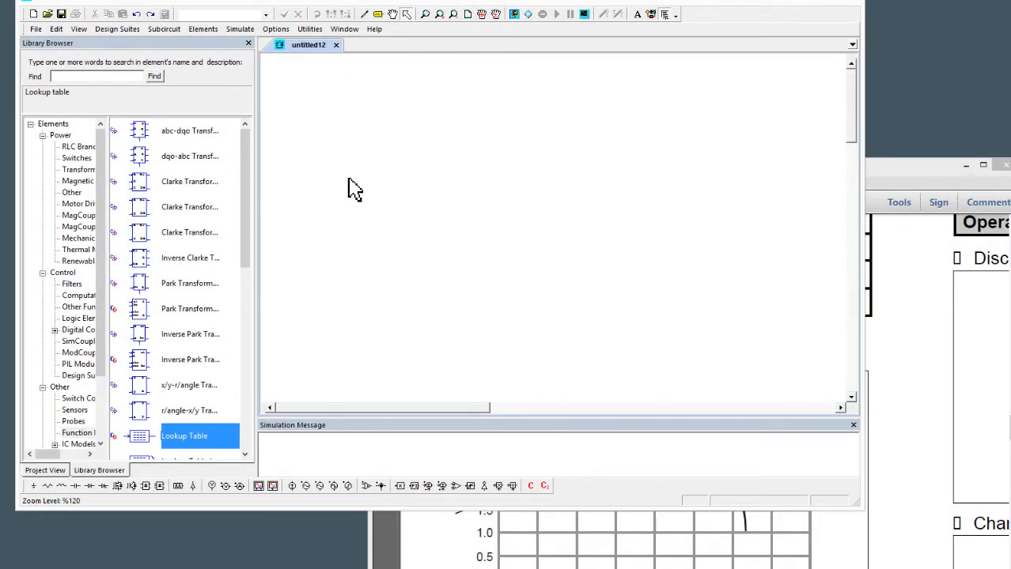
{"action": "mouse_move", "coordinate": [339, 139]}
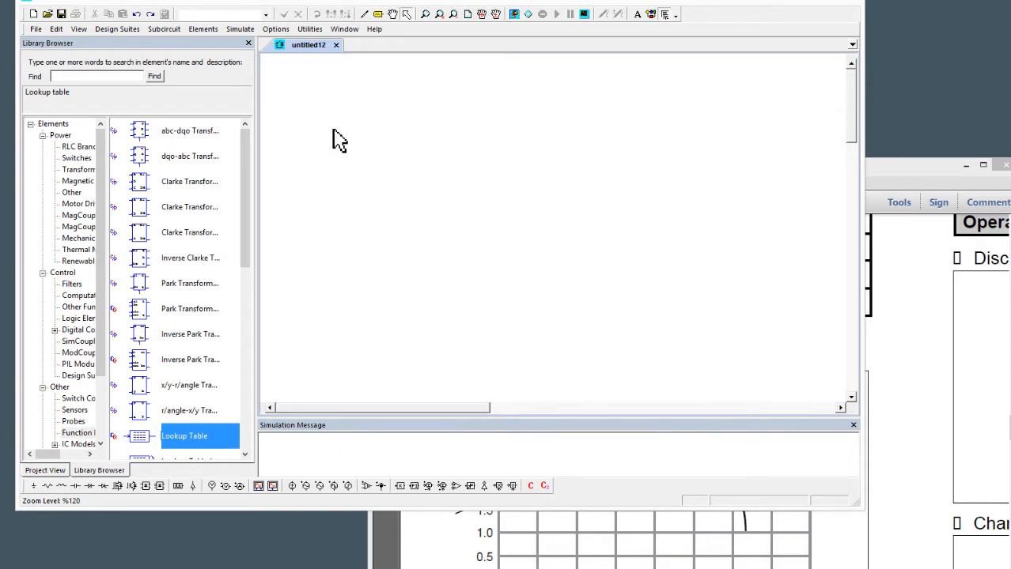
{"action": "mouse_move", "coordinate": [308, 29]}
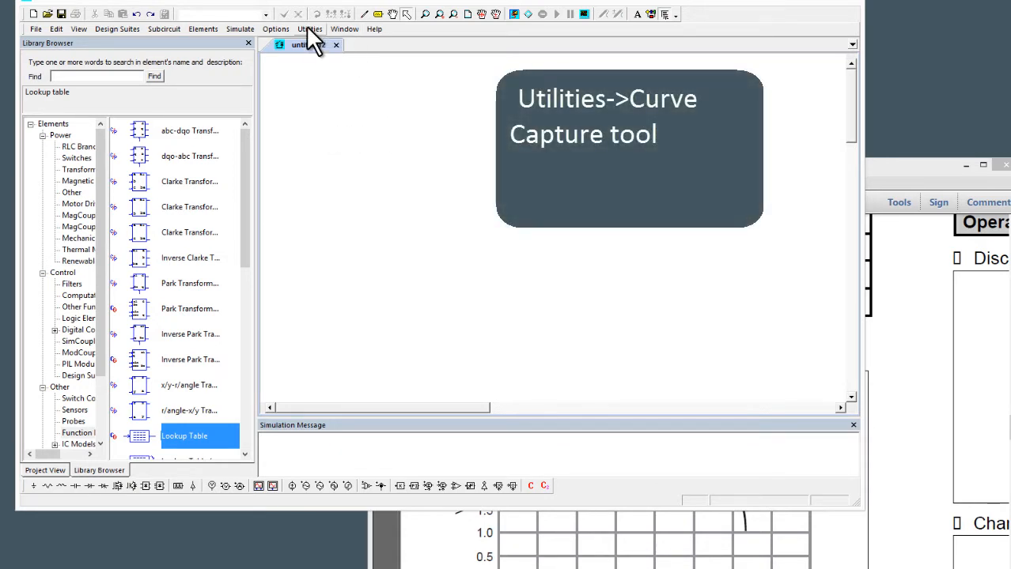
Step: Launch the Curve Capture Tool from PSIM's Utilities menu
{"action": "left_click", "coordinate": [310, 29]}
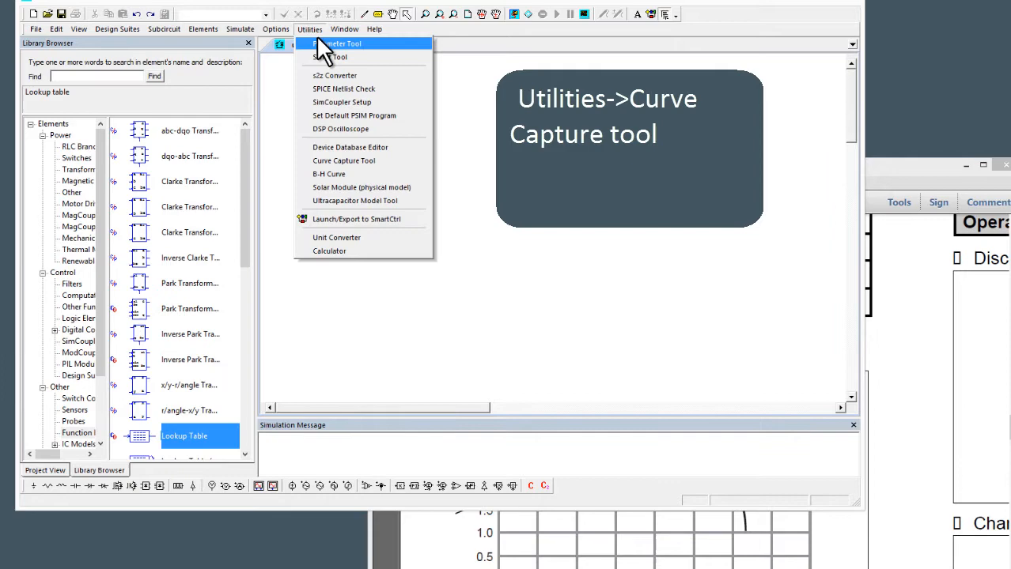
{"action": "mouse_move", "coordinate": [343, 160]}
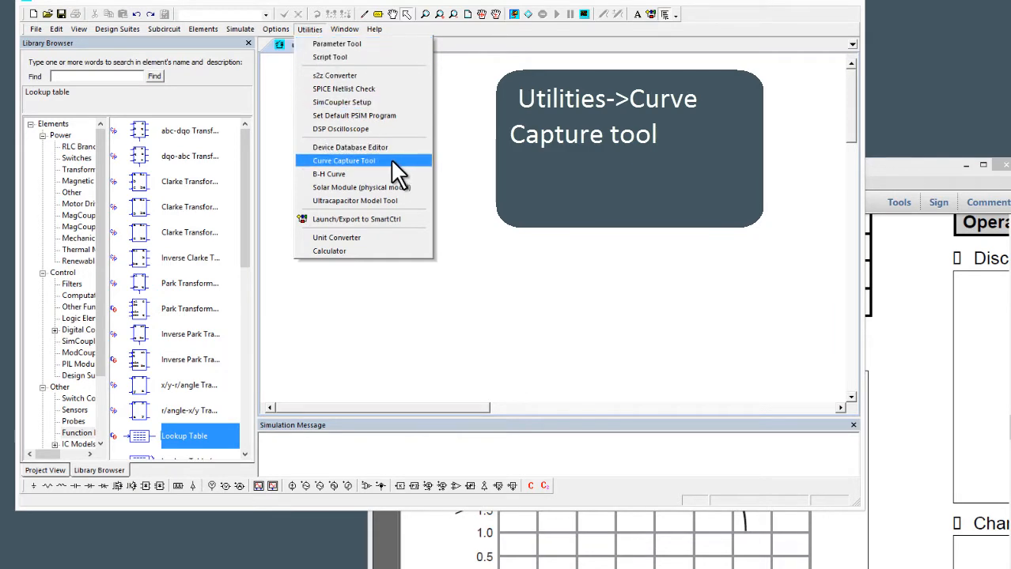
{"action": "left_click", "coordinate": [343, 160]}
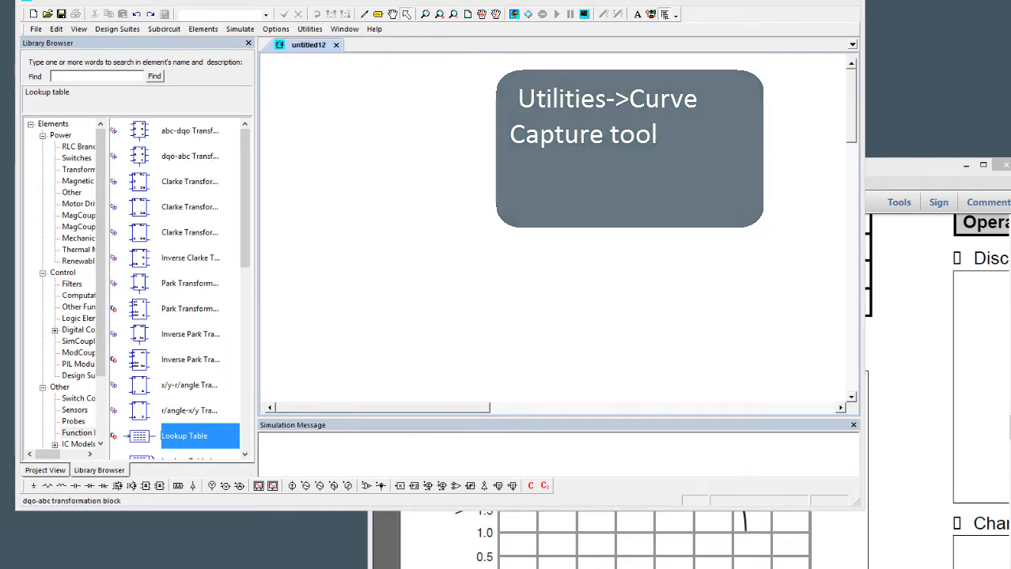
Step: Bring the battery datasheet and the empty Curve Capture window into view together
{"action": "left_click", "coordinate": [309, 30]}
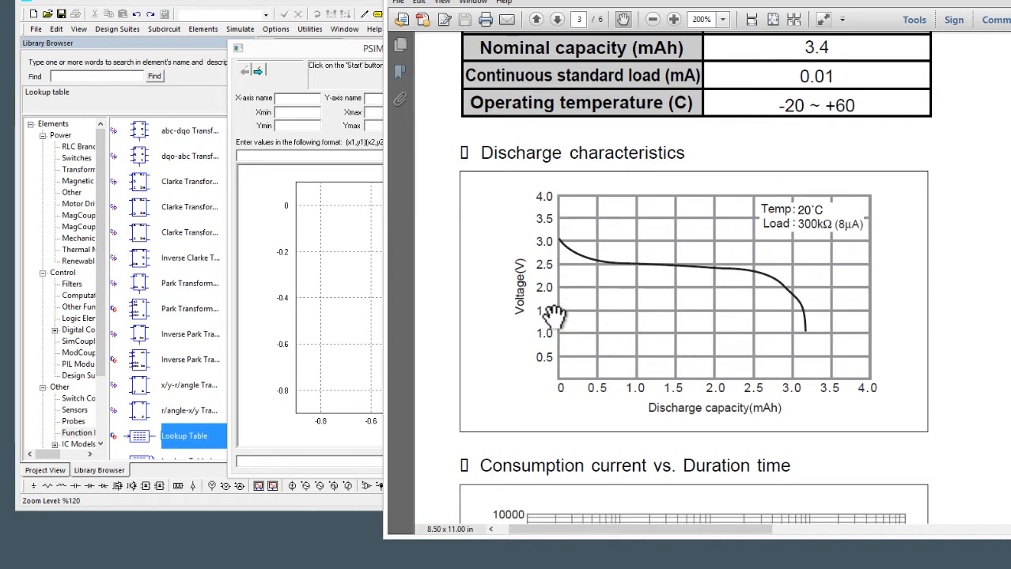
{"action": "mouse_move", "coordinate": [653, 267]}
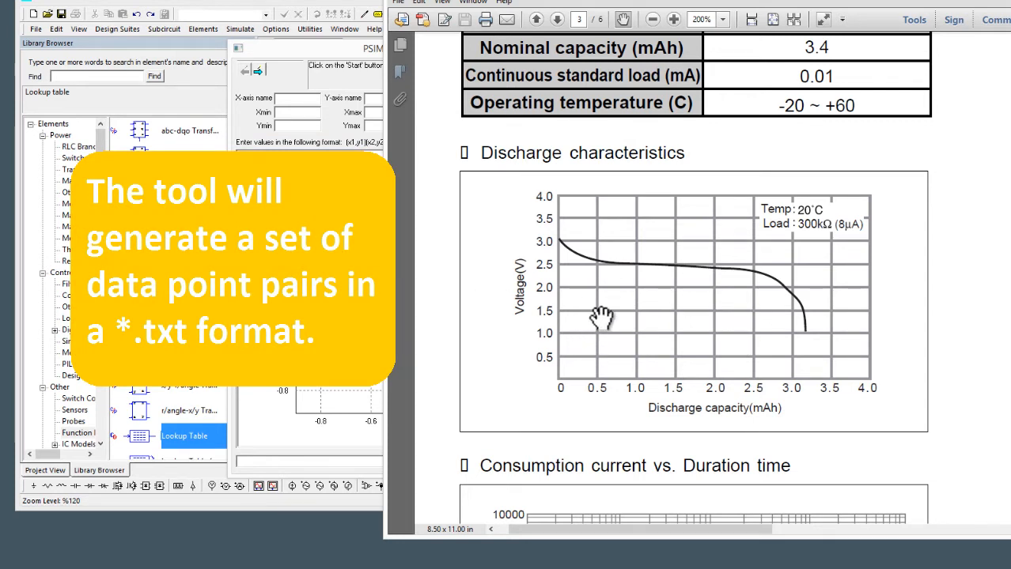
{"action": "mouse_move", "coordinate": [753, 305]}
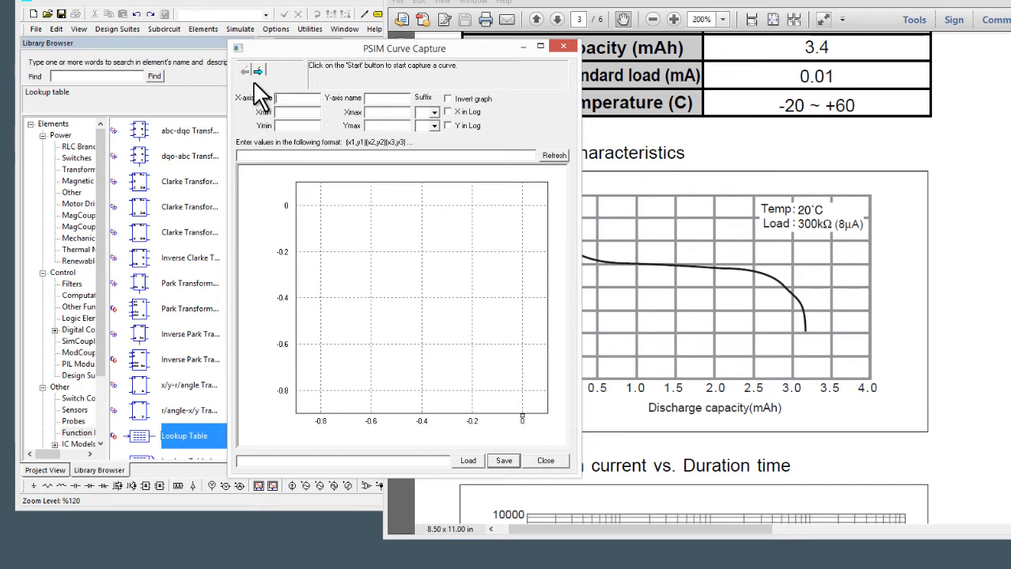
Step: Advance Curve Capture, then snapshot-copy the discharge chart in Acrobat
{"action": "left_click", "coordinate": [259, 71]}
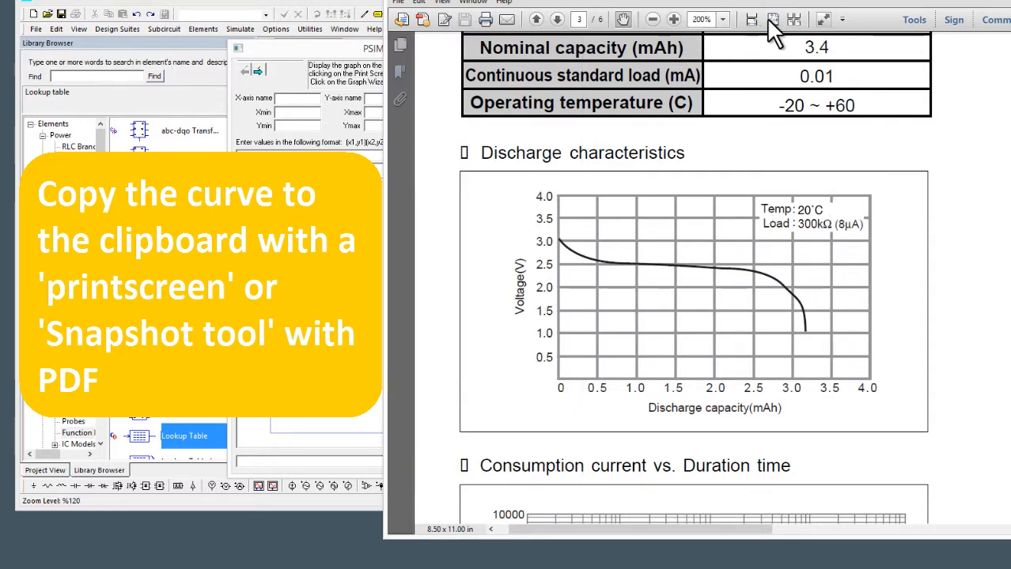
{"action": "mouse_move", "coordinate": [631, 6]}
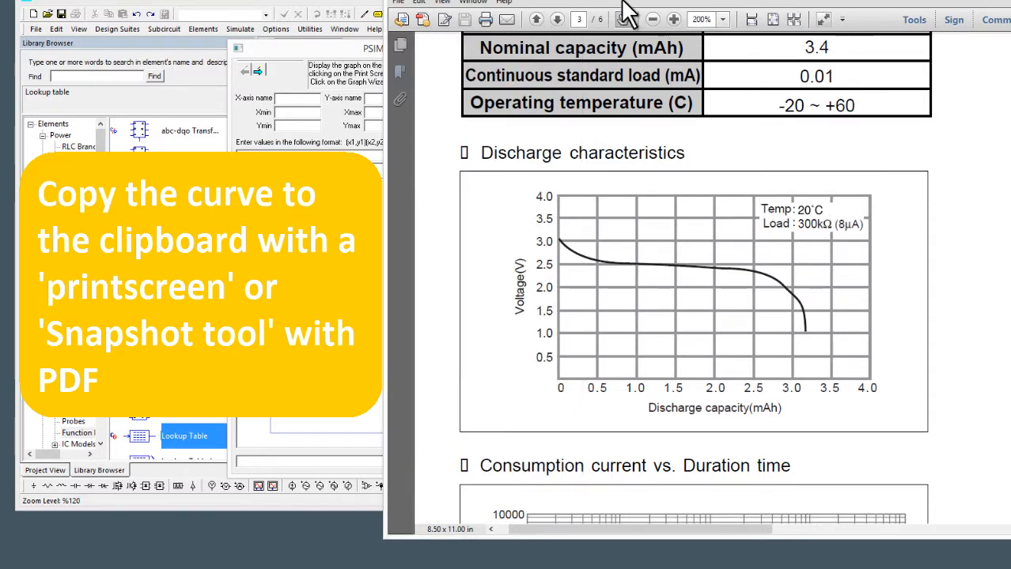
{"action": "left_click", "coordinate": [473, 2]}
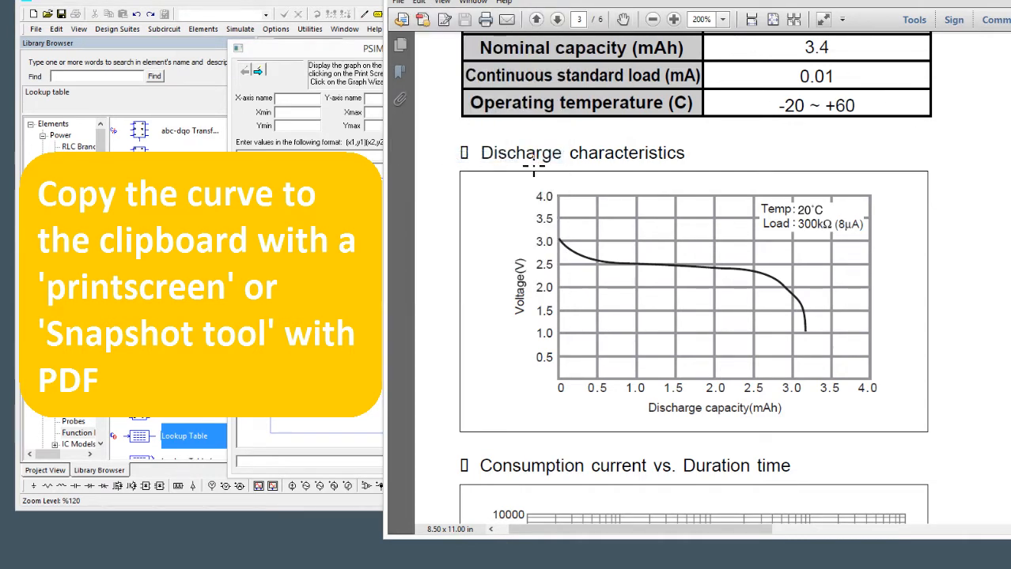
{"action": "mouse_move", "coordinate": [500, 182]}
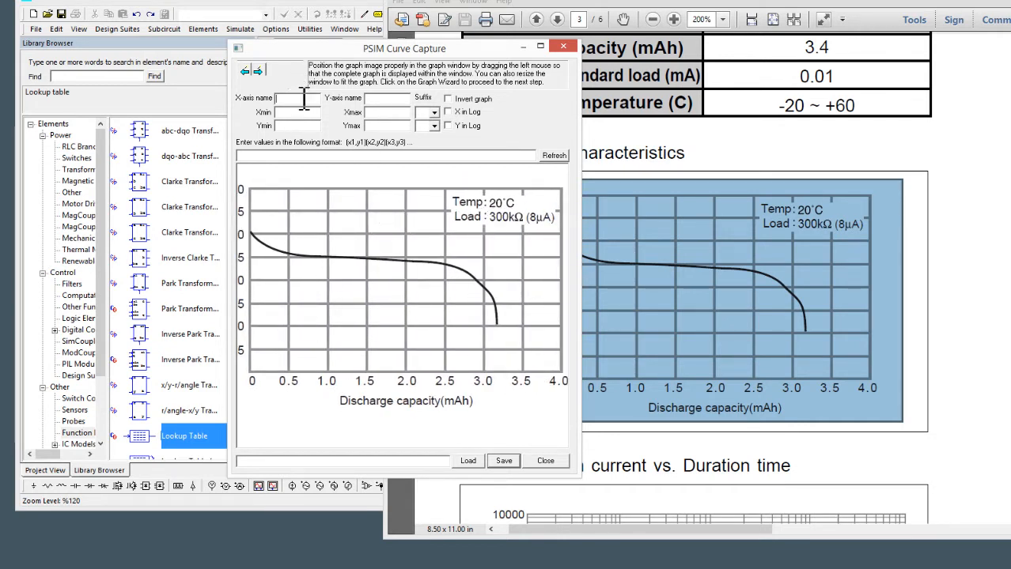
Step: Name the axes Discharge and Voltage, ranging 0 to 4, with suffix m
{"action": "type", "text": "D"}
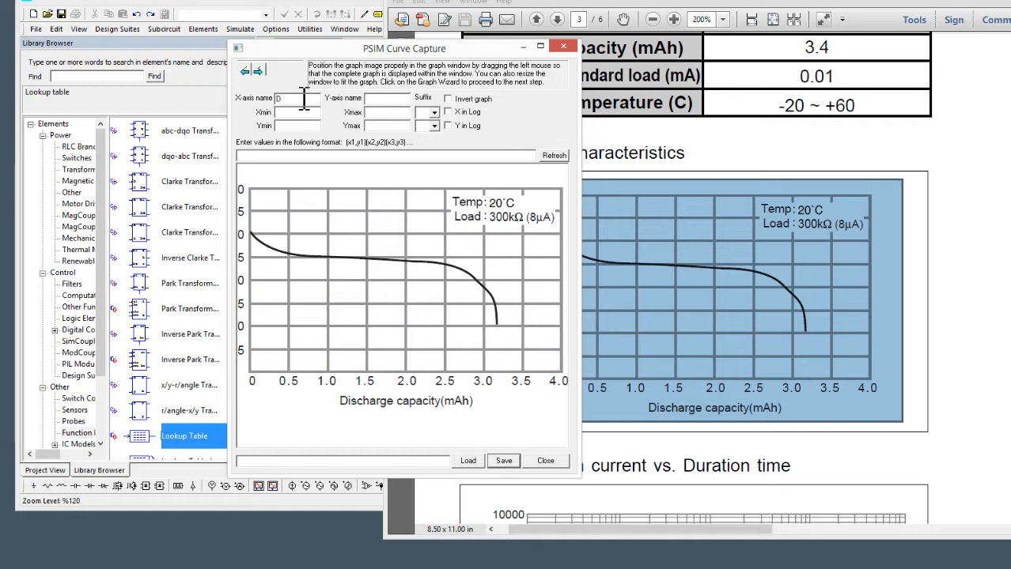
{"action": "type", "text": "Discharge"}
{"action": "left_click", "coordinate": [388, 112]}
{"action": "type", "text": "4"}
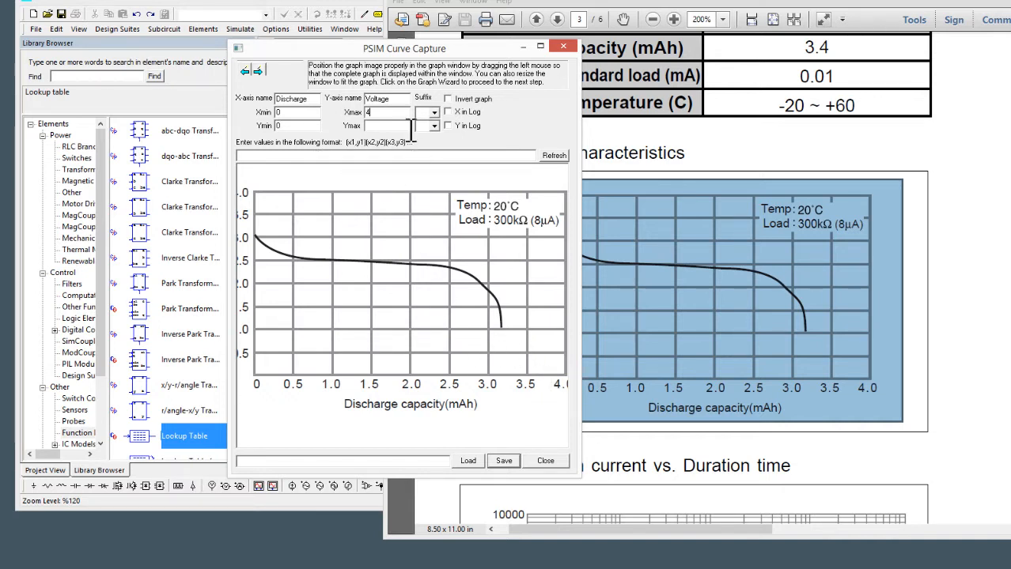
{"action": "left_click", "coordinate": [433, 111]}
{"action": "type", "text": "4"}
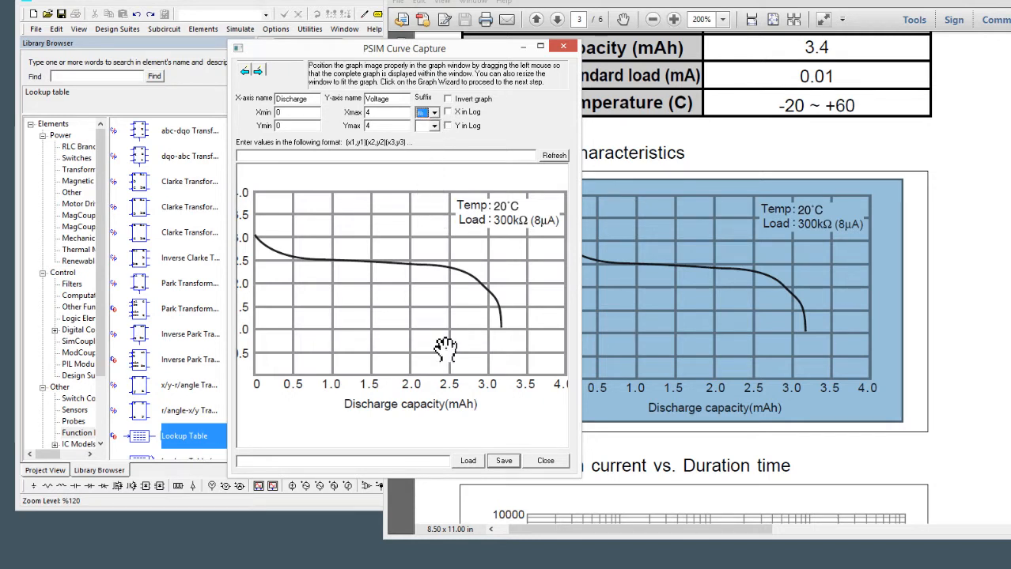
{"action": "mouse_move", "coordinate": [400, 44]}
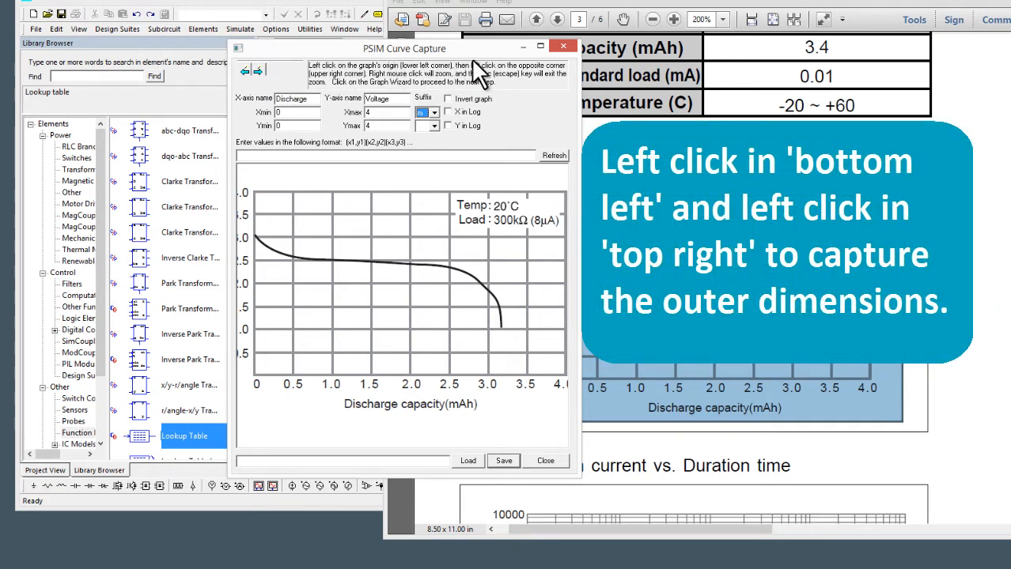
{"action": "mouse_move", "coordinate": [352, 249]}
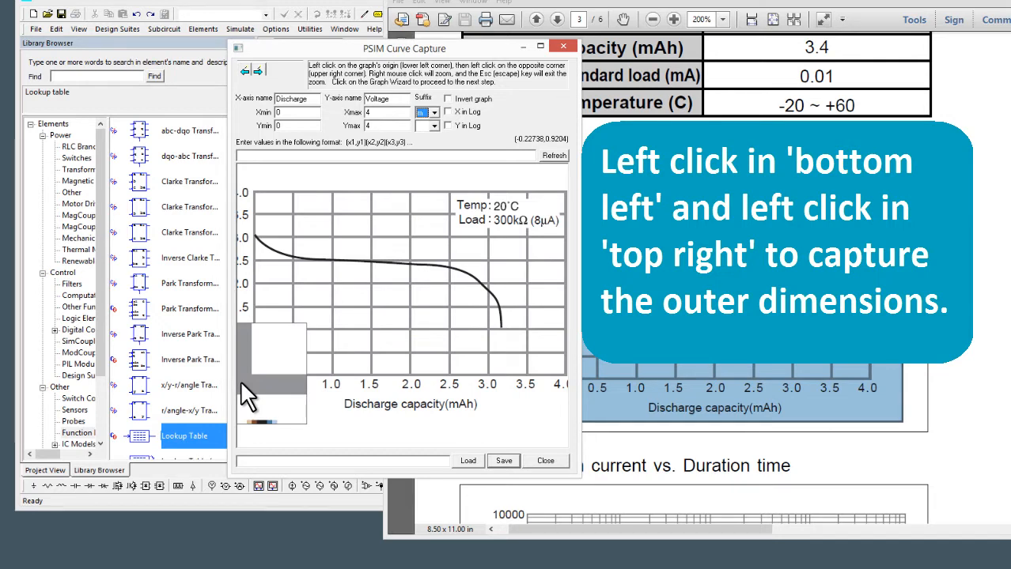
Step: Mark the graph origin and top-right corner to calibrate the axes
{"action": "left_click", "coordinate": [255, 383]}
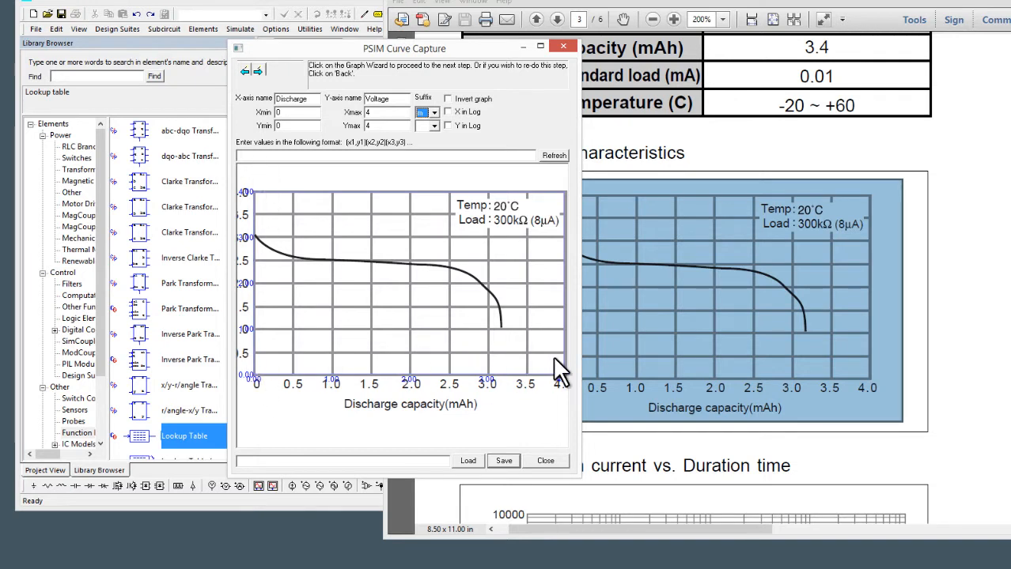
{"action": "mouse_move", "coordinate": [246, 73]}
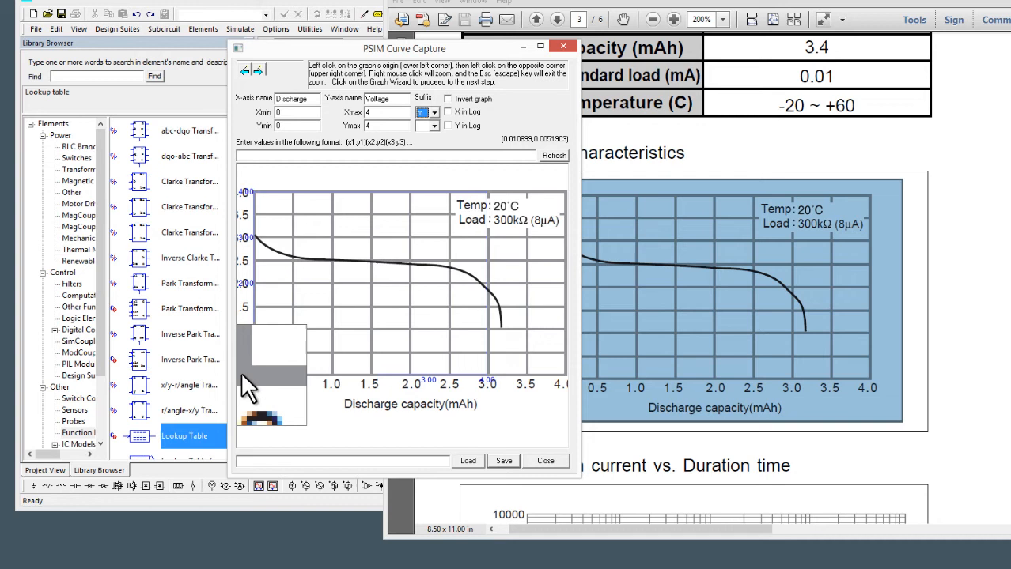
{"action": "left_click", "coordinate": [252, 386]}
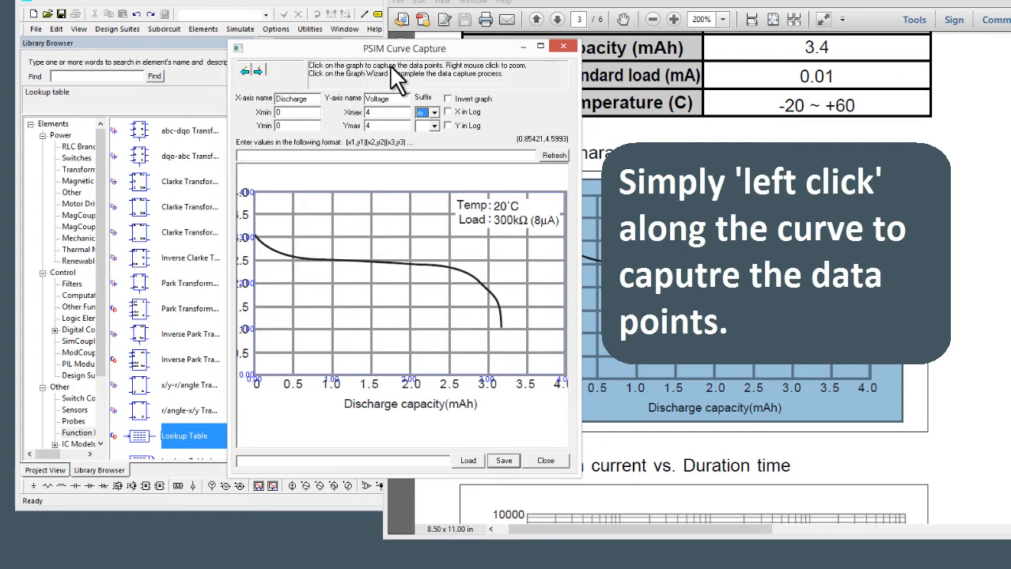
Step: Click points along the discharge curve from about 3 V down toward 1 V
{"action": "left_click", "coordinate": [256, 238]}
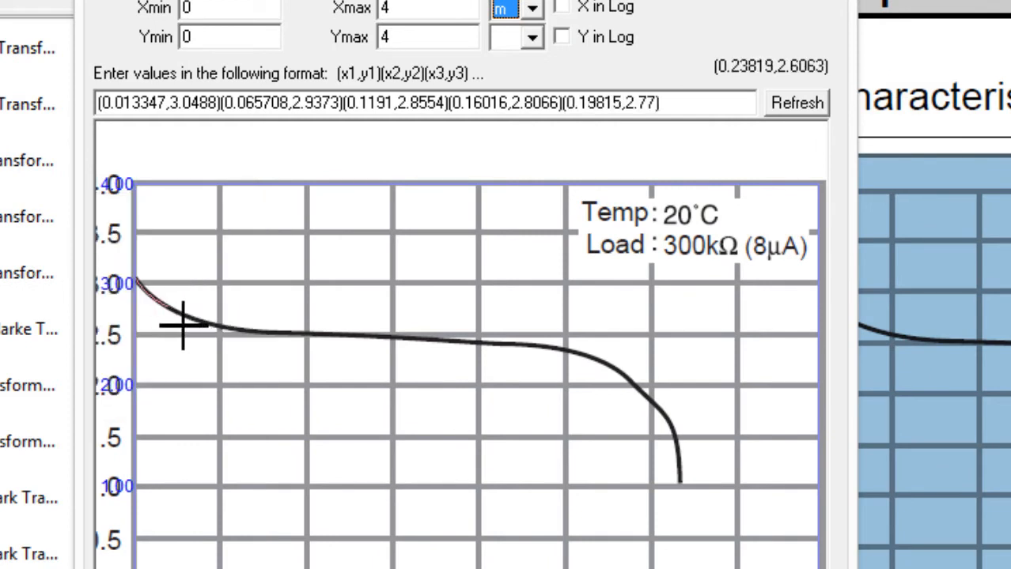
{"action": "left_click", "coordinate": [188, 326]}
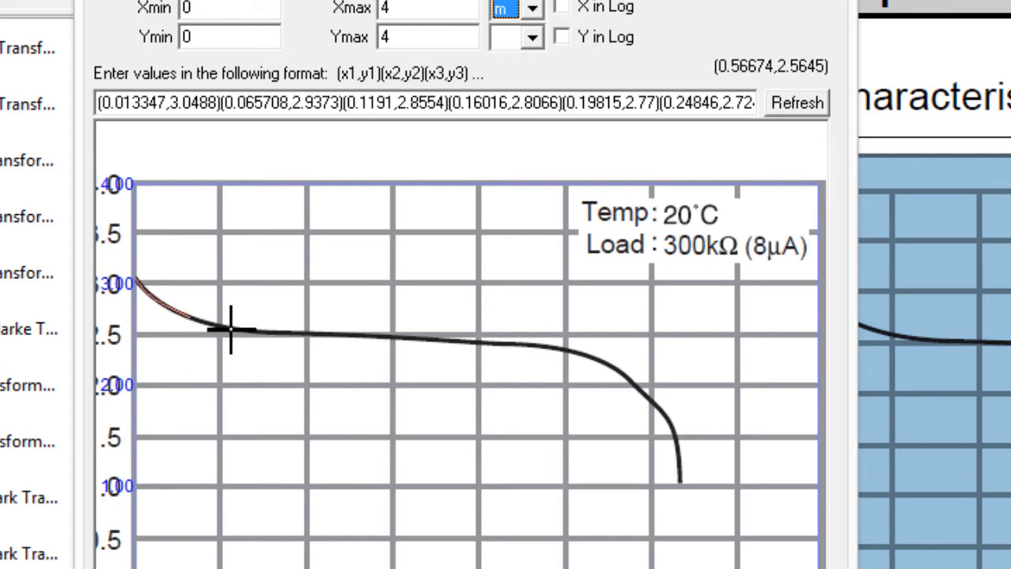
{"action": "mouse_move", "coordinate": [257, 348]}
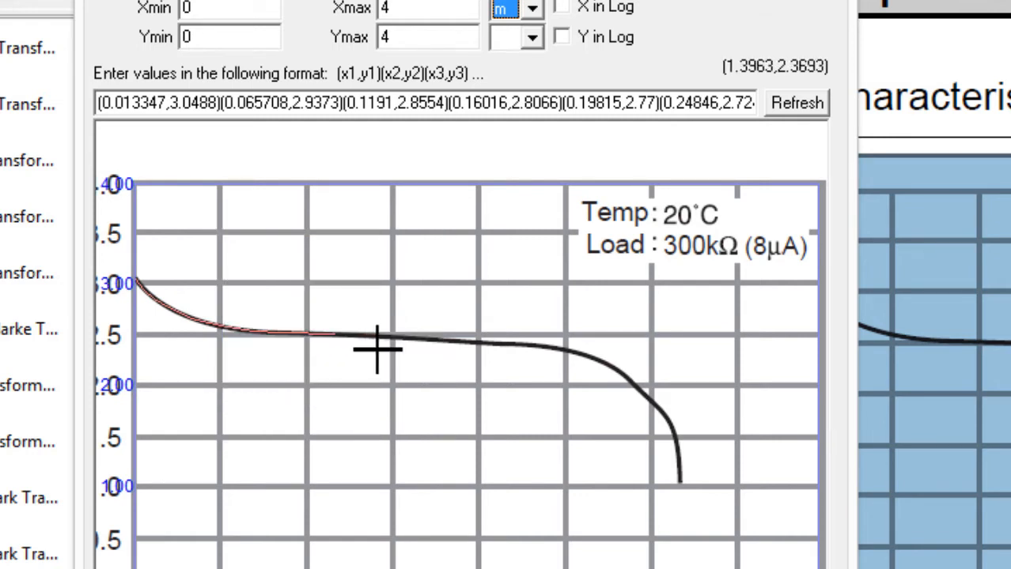
{"action": "mouse_move", "coordinate": [414, 348]}
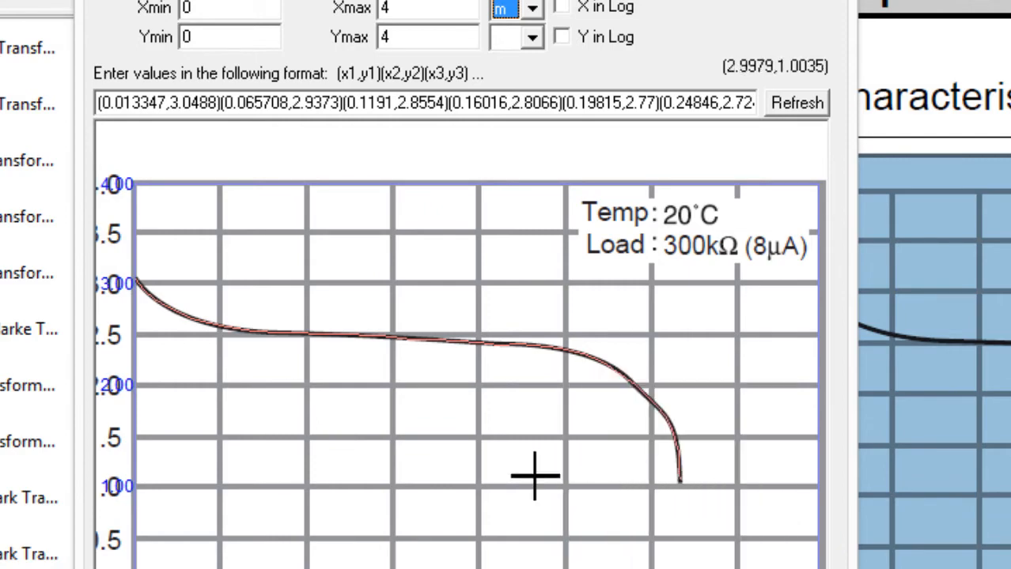
{"action": "mouse_move", "coordinate": [297, 190]}
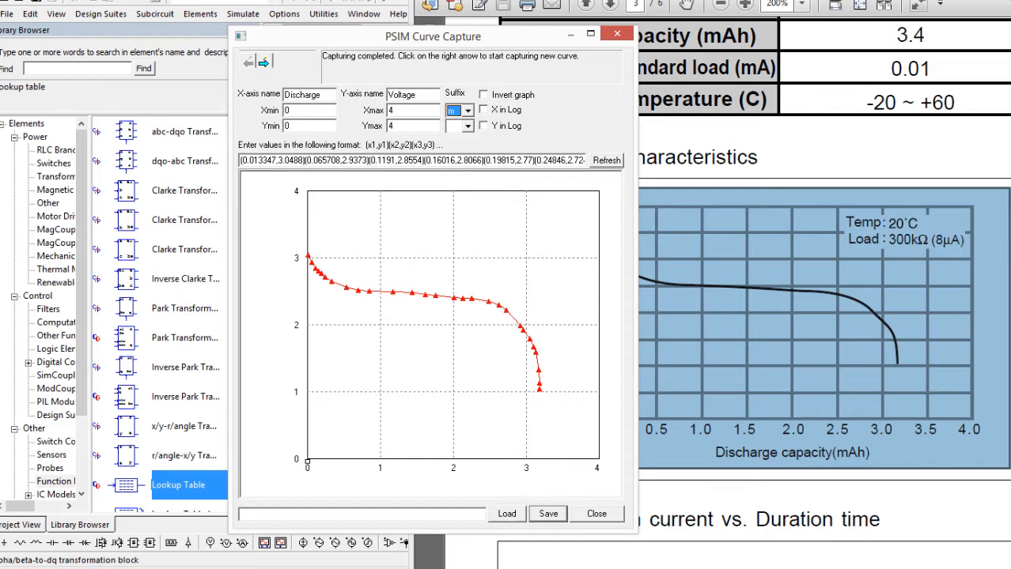
Step: Finish capturing the curve and open the Save As dialog
{"action": "left_click", "coordinate": [548, 514]}
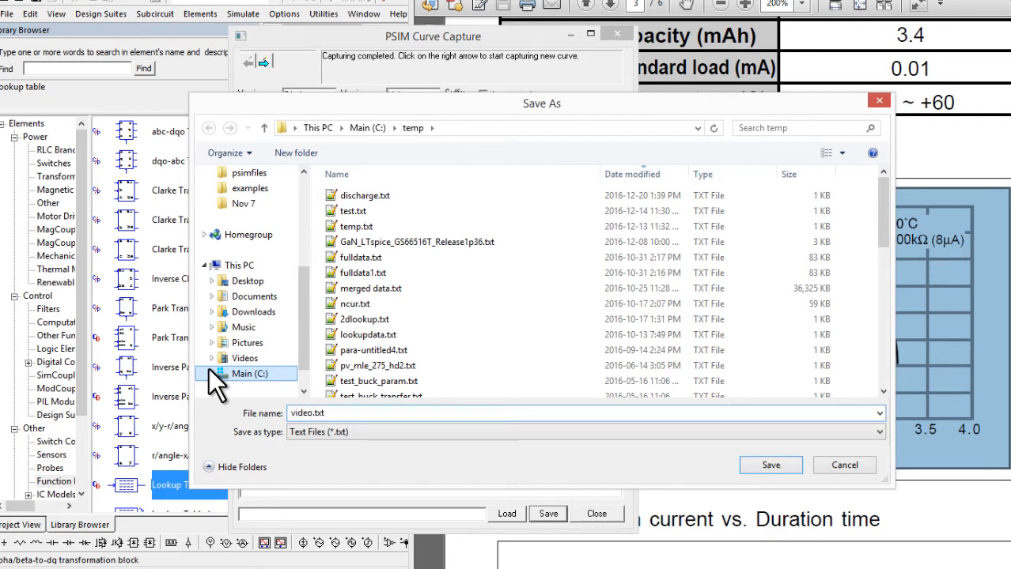
Step: Save the curve data as videocurveimport.txt in C:\temp
{"action": "type", "text": "curveimpor"}
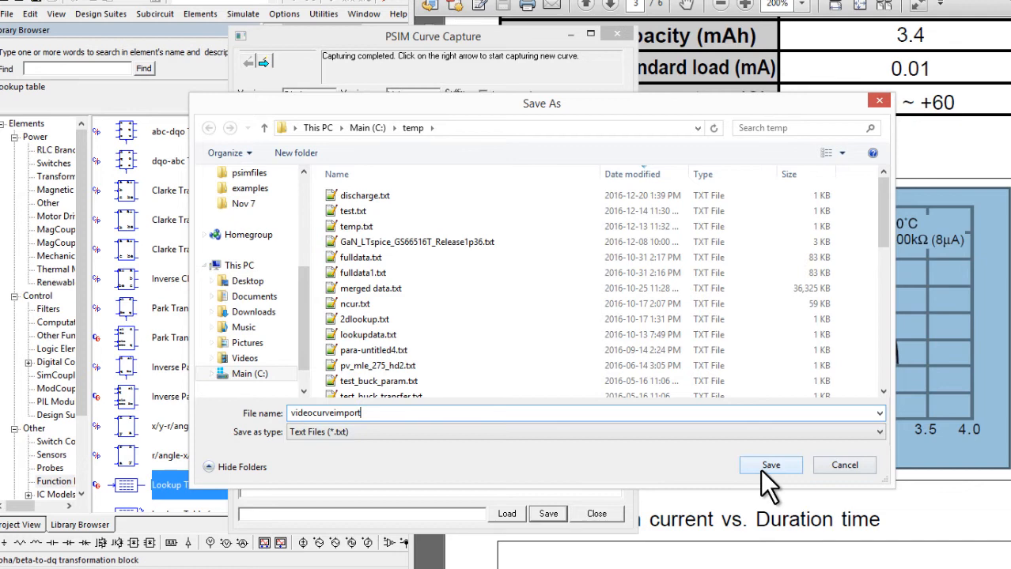
{"action": "left_click", "coordinate": [770, 465]}
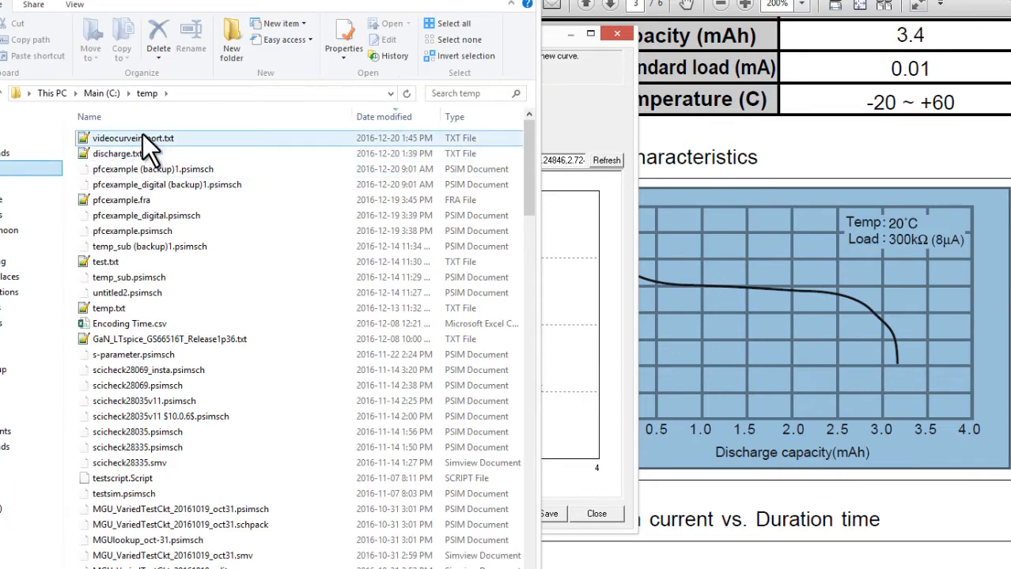
Step: Open videocurveimport.txt from C:\temp, then return to the PSIM schematic
{"action": "double_click", "coordinate": [132, 138]}
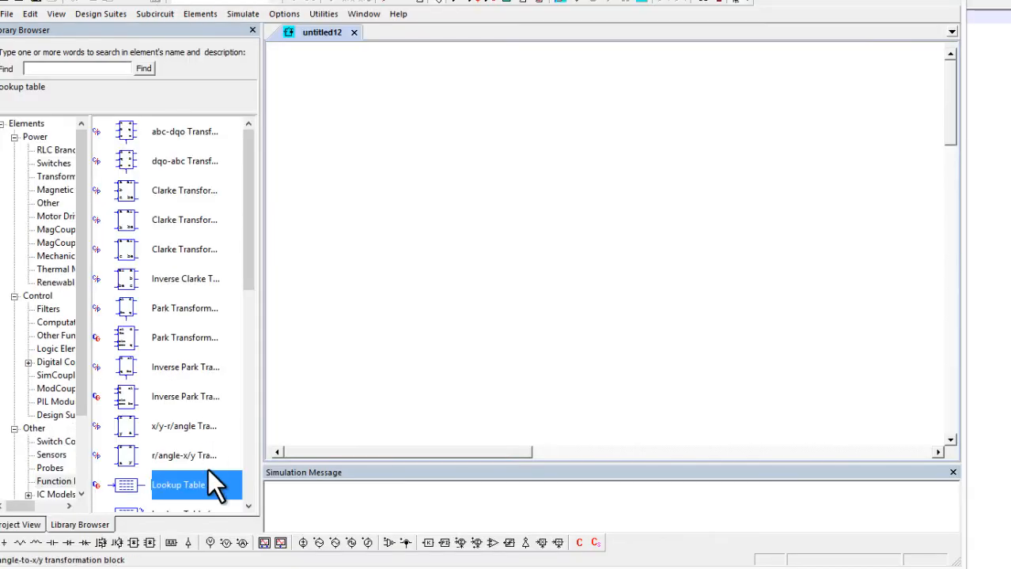
Step: Place a Lookup Table block and dismiss the 'Table type unknown' error
{"action": "left_click_drag", "start_coordinate": [197, 485], "coordinate": [473, 216]}
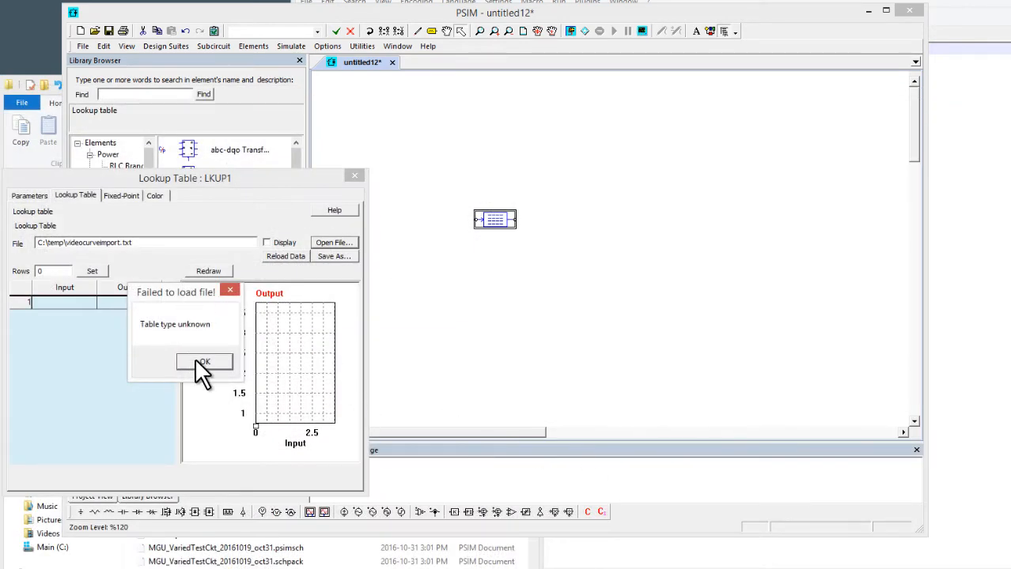
{"action": "left_click", "coordinate": [204, 362]}
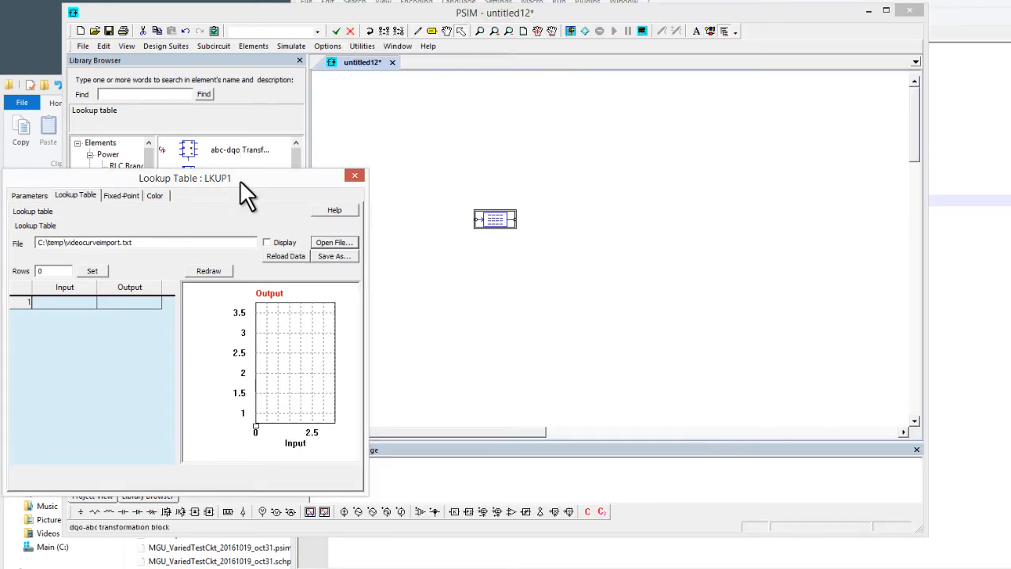
Step: Import videocurveimport.txt into the Lookup Table, filling it with 28 discharge-curve rows
{"action": "left_click", "coordinate": [333, 243]}
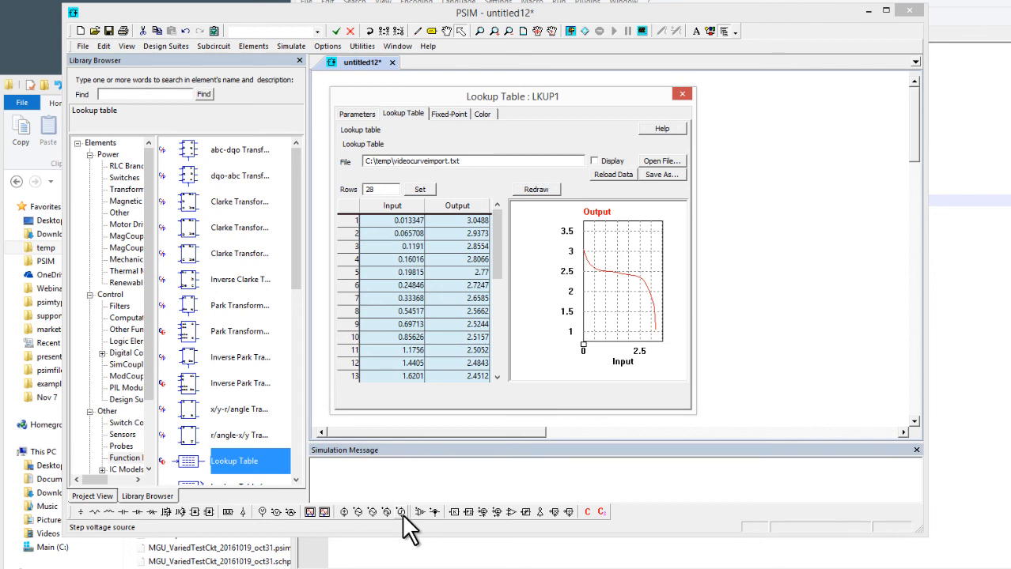
{"action": "mouse_move", "coordinate": [404, 460]}
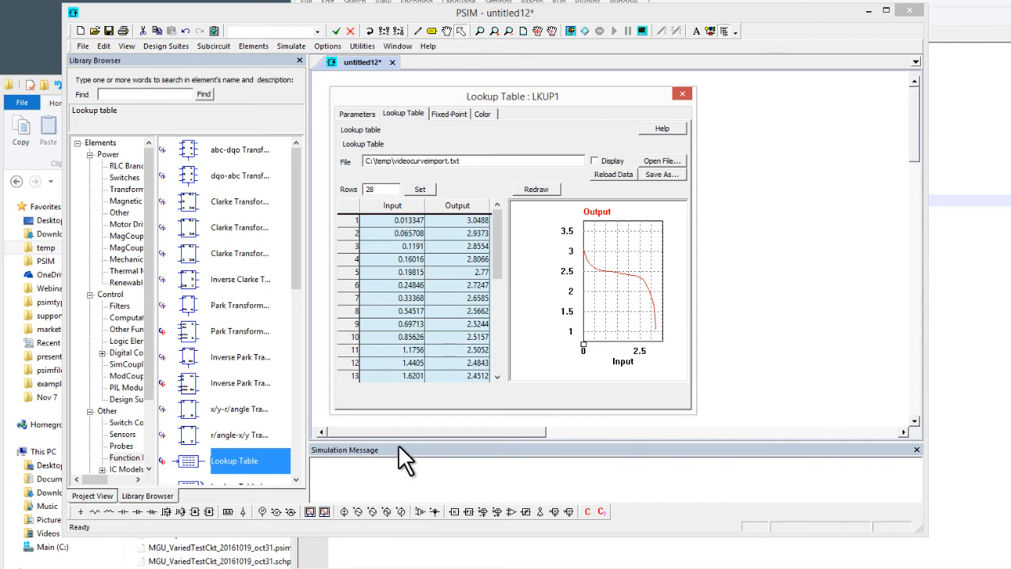
{"action": "mouse_move", "coordinate": [382, 443]}
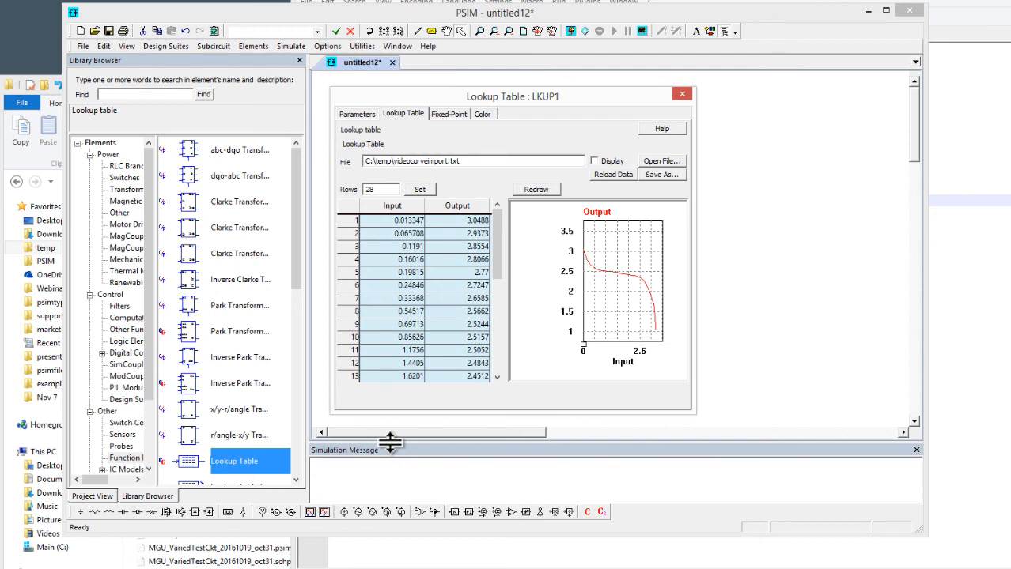